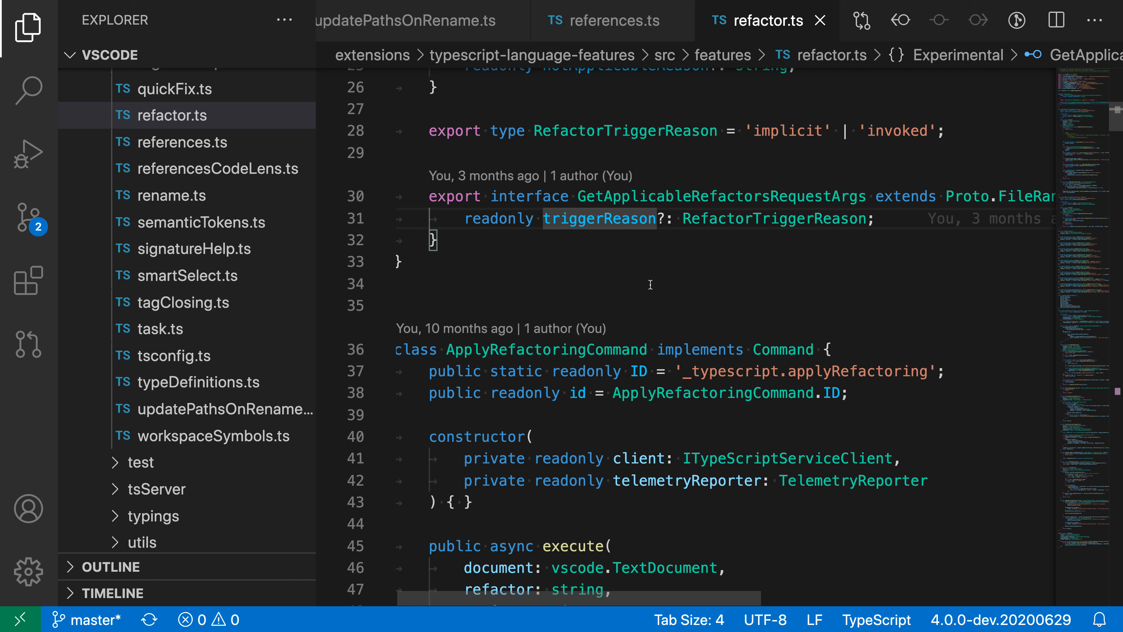
Show the two modified files in Source Control and bring up the Command Palette
{"action": "left_click", "coordinate": [28, 218]}
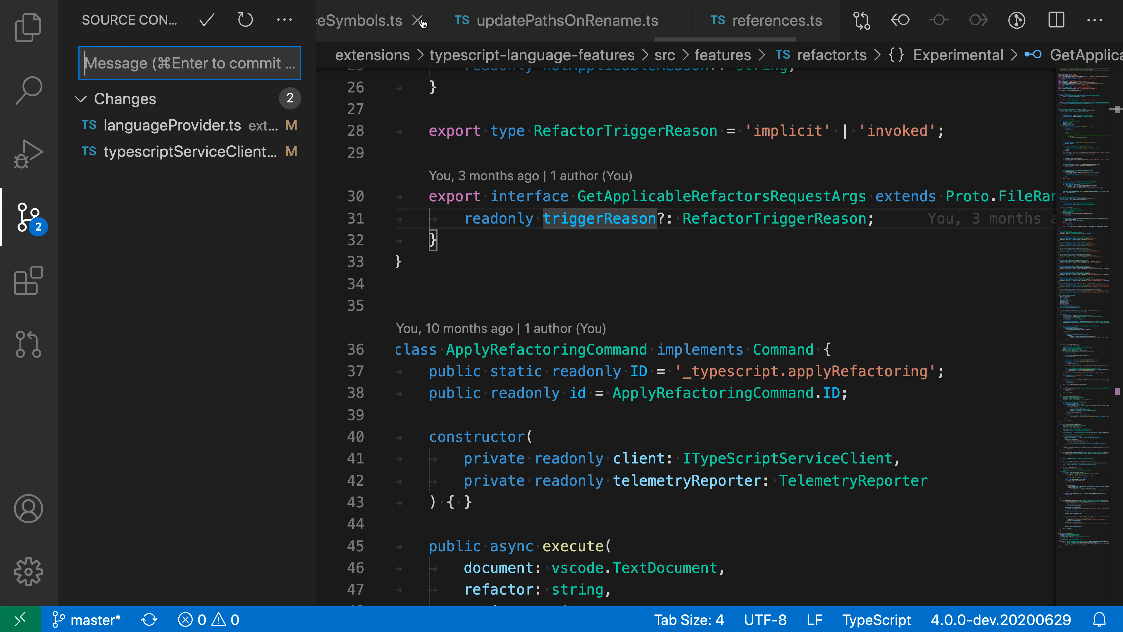
{"action": "left_click", "coordinate": [424, 20]}
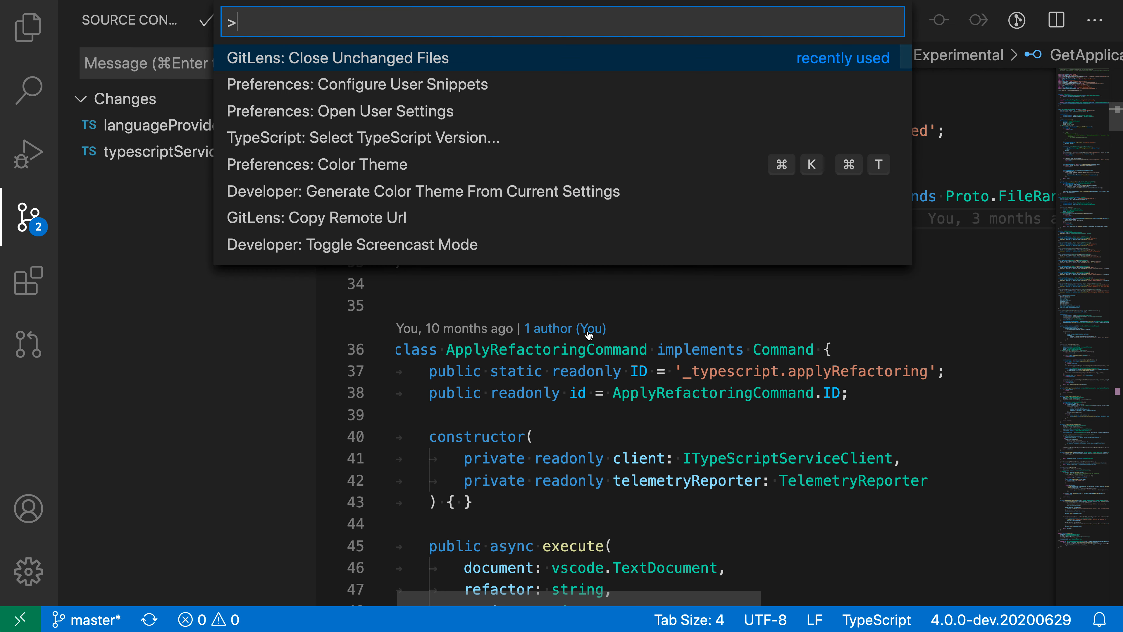
Run 'GitLens: Close Unchanged Files' so only typescriptService.ts and the other changed file stay open
{"action": "type", "text": "close un"}
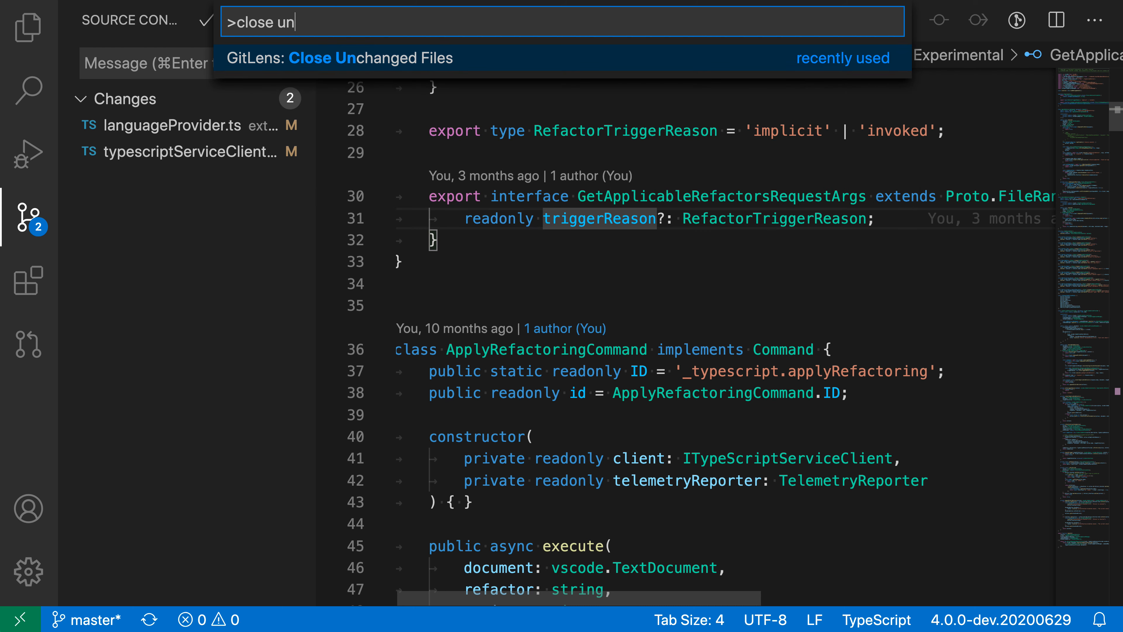
{"action": "mouse_move", "coordinate": [497, 98]}
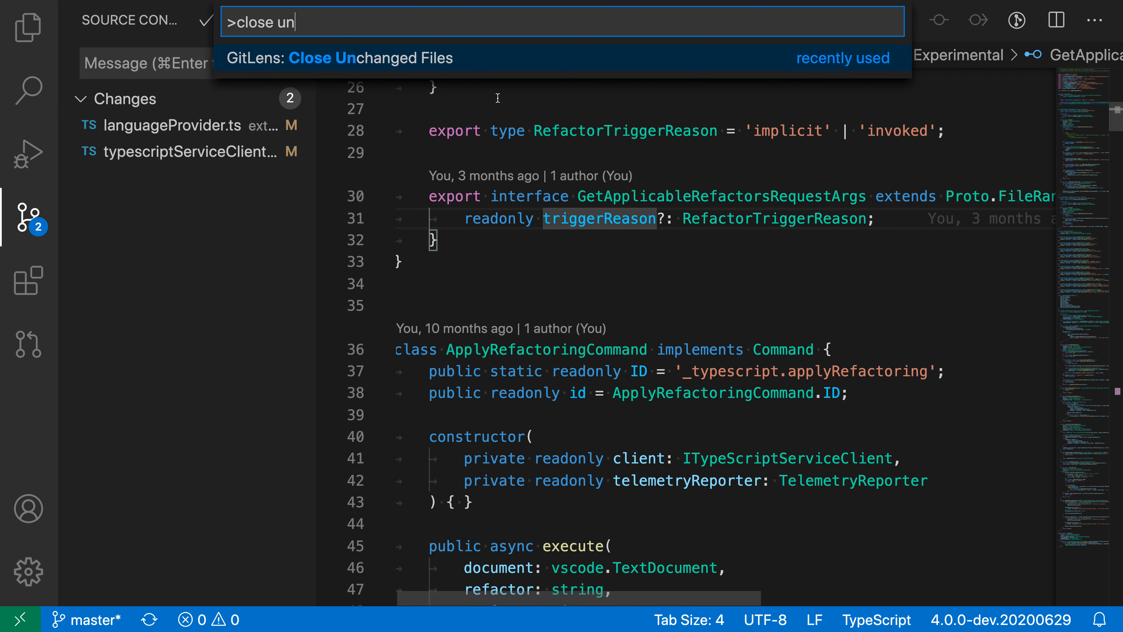
{"action": "key", "text": "Enter"}
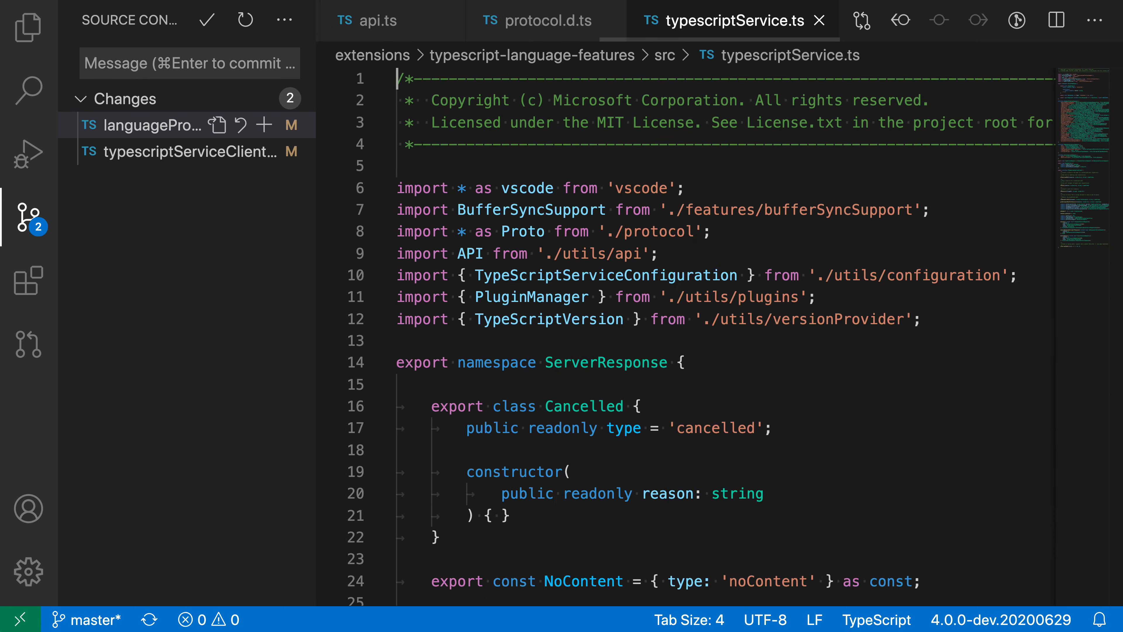